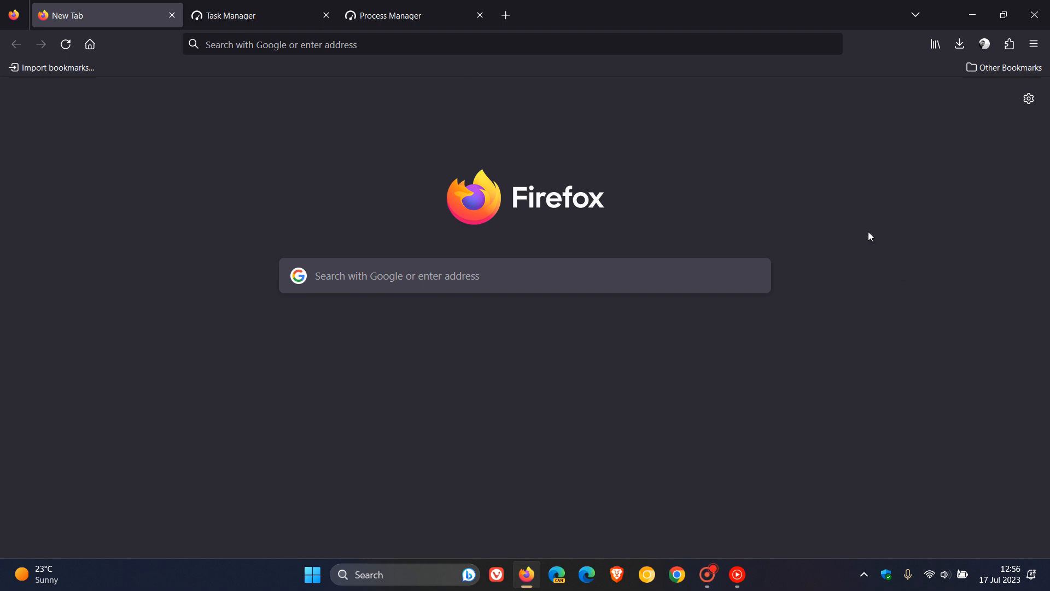
pyautogui.moveTo(786, 186)
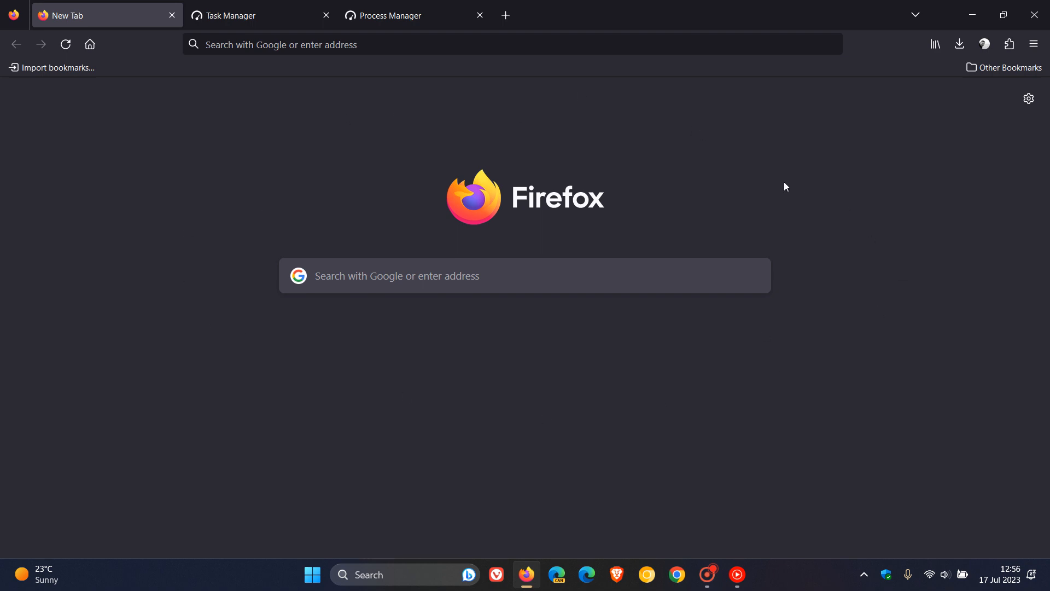
pyautogui.moveTo(798, 191)
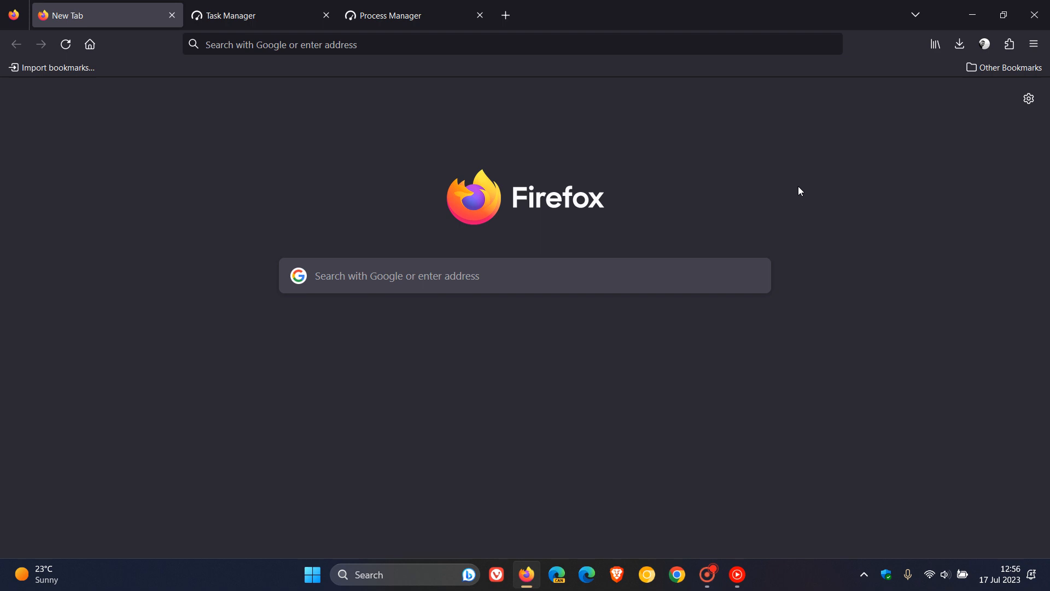
# Step: Switch to the Process Manager tab showing about:processes memory and CPU use
pyautogui.click(231, 15)
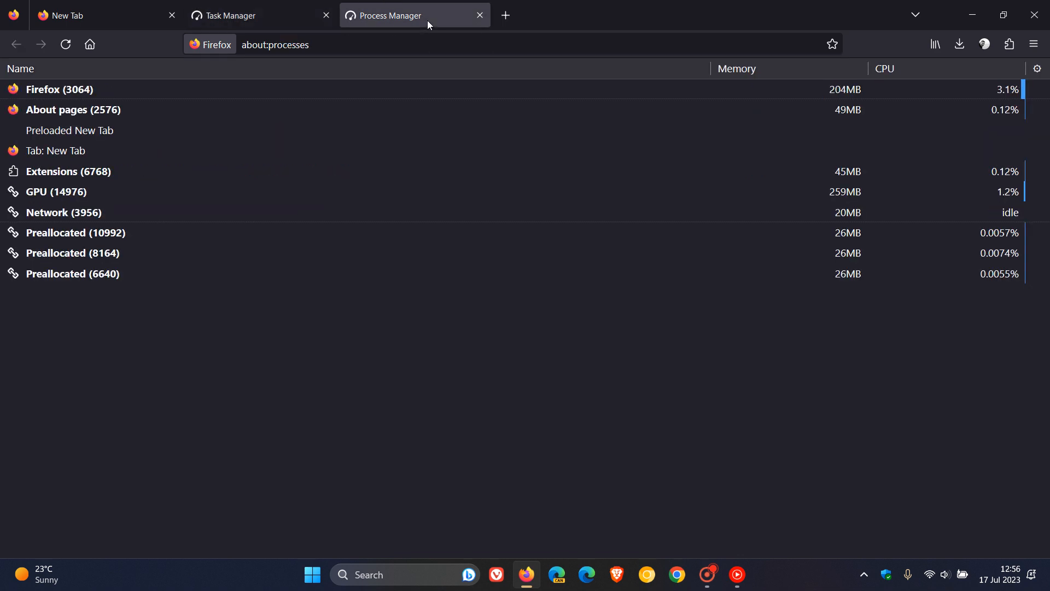
# Step: Return to the blank New Tab page, leaving Process and Task Manager tabs open
pyautogui.click(241, 14)
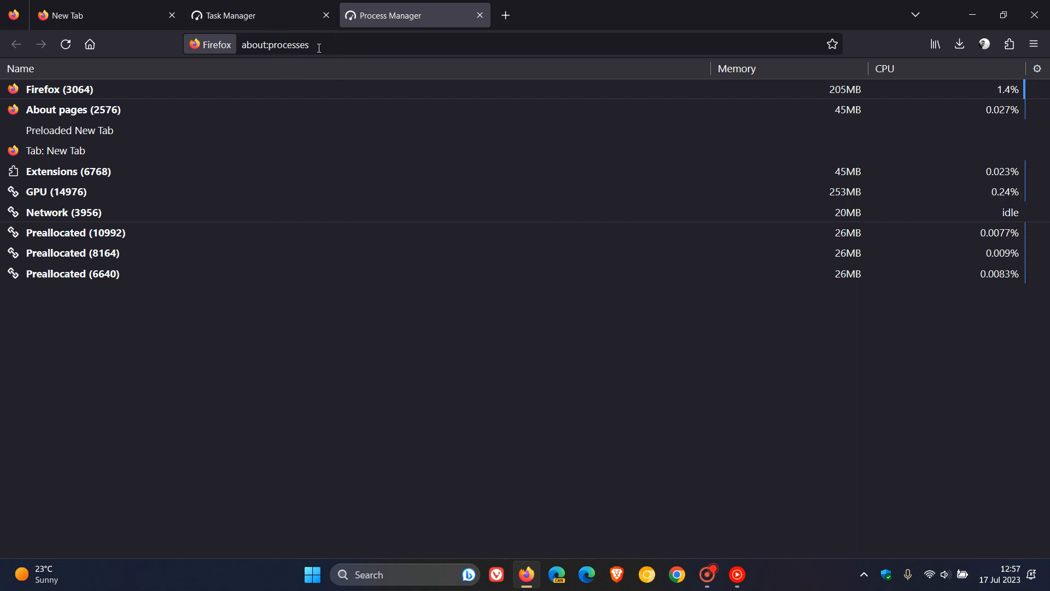
pyautogui.click(87, 15)
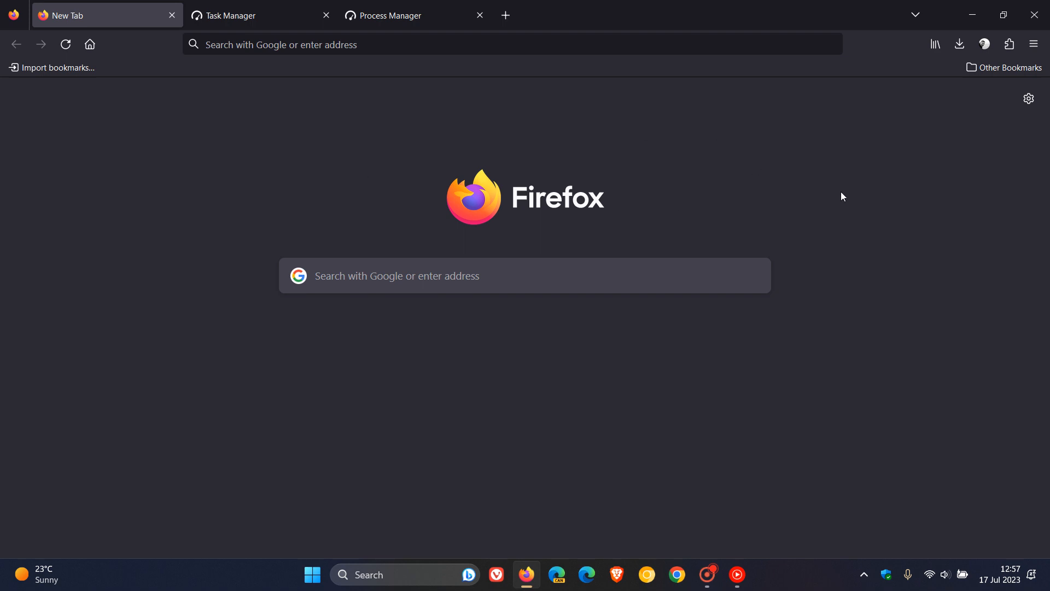
pyautogui.click(1034, 44)
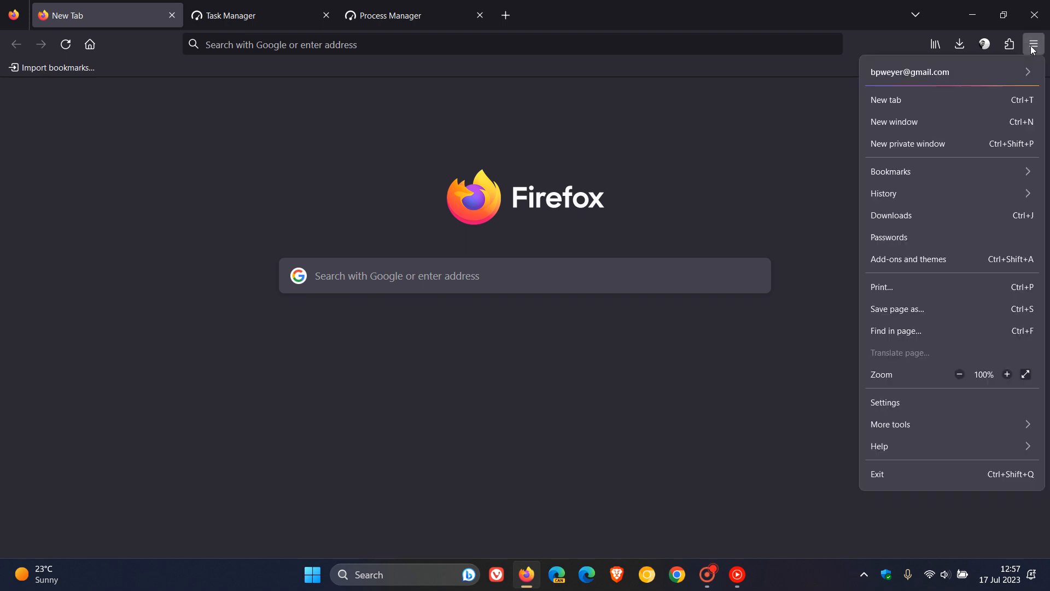
pyautogui.click(891, 423)
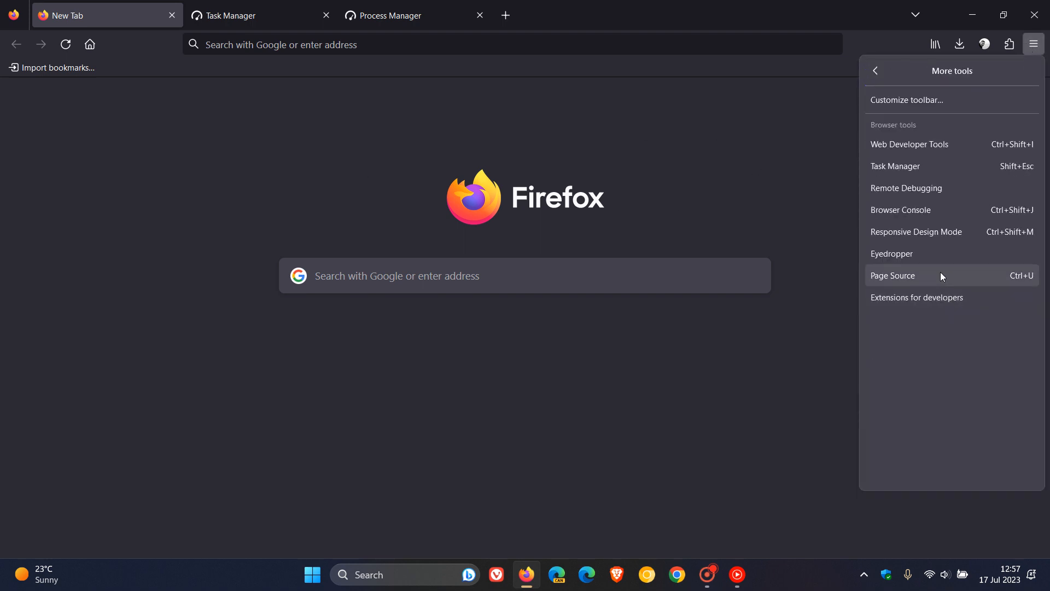
pyautogui.click(387, 15)
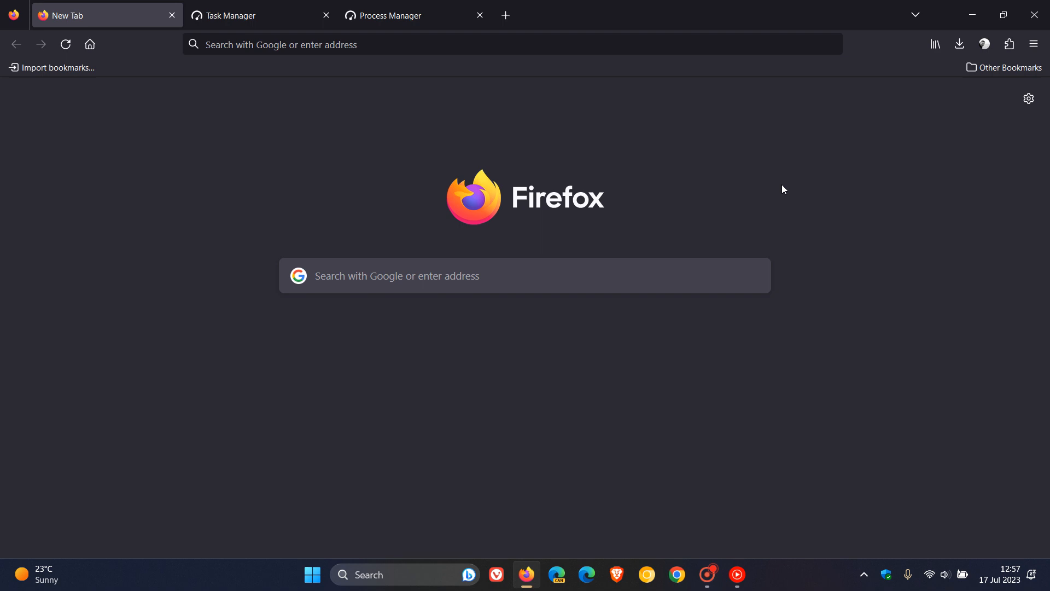
pyautogui.moveTo(778, 363)
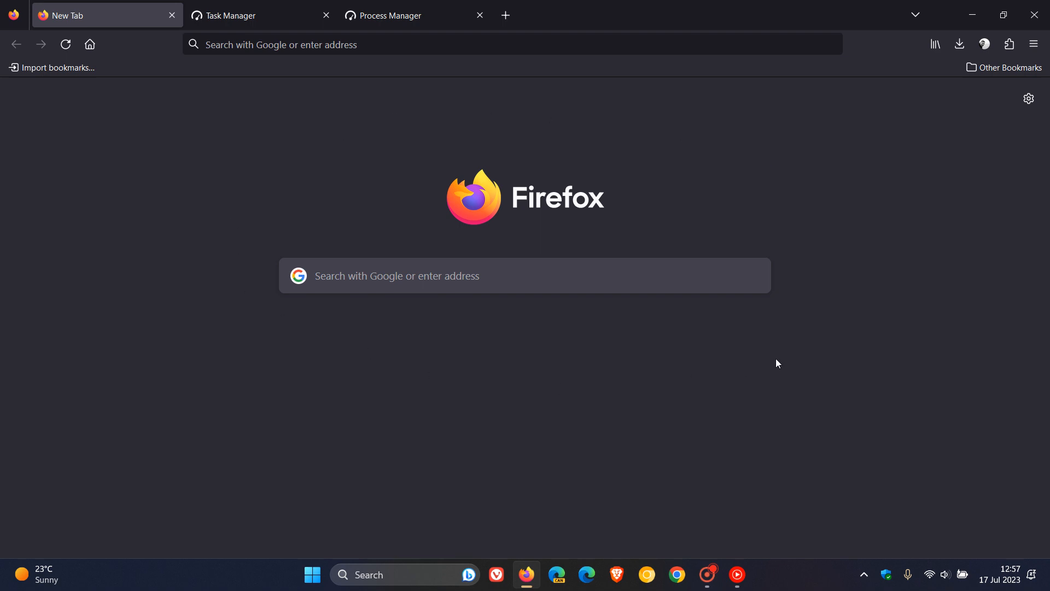
pyautogui.moveTo(769, 159)
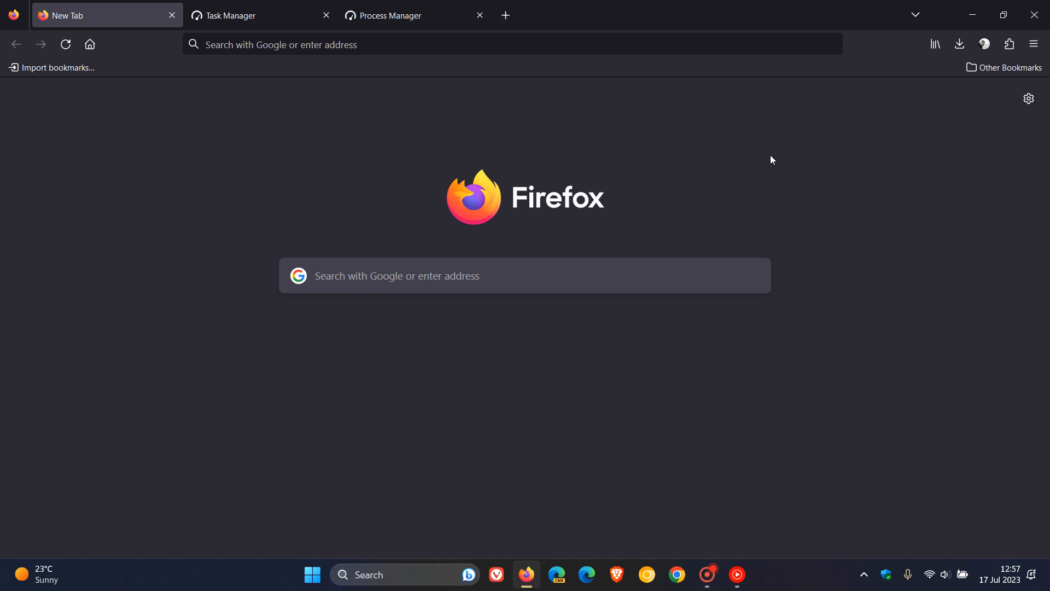
# Step: View the Task Manager (about:performance) tab, then switch to the Process Manager tab
pyautogui.click(238, 15)
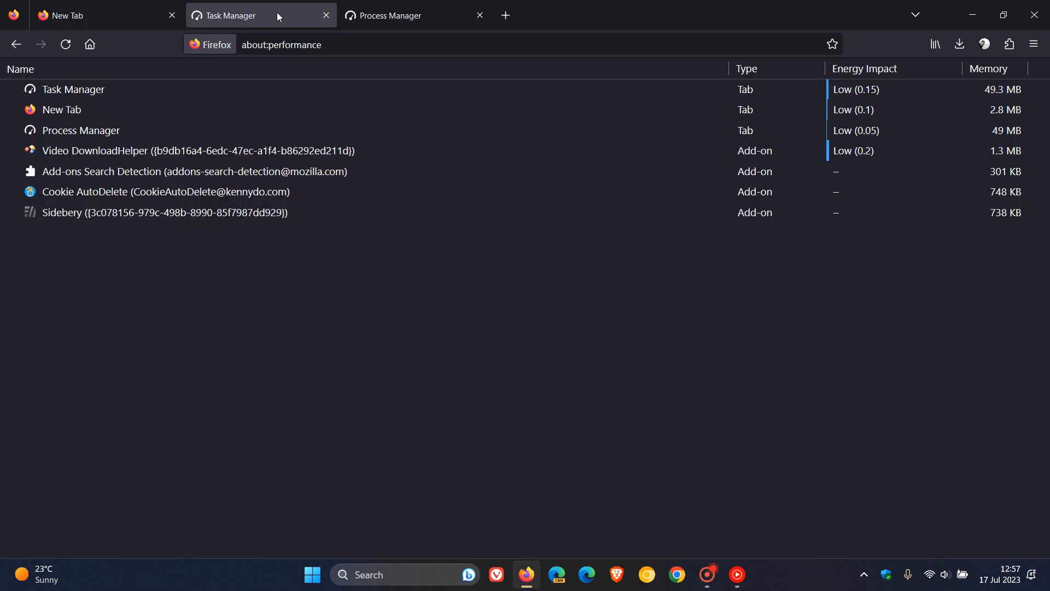
pyautogui.moveTo(415, 15)
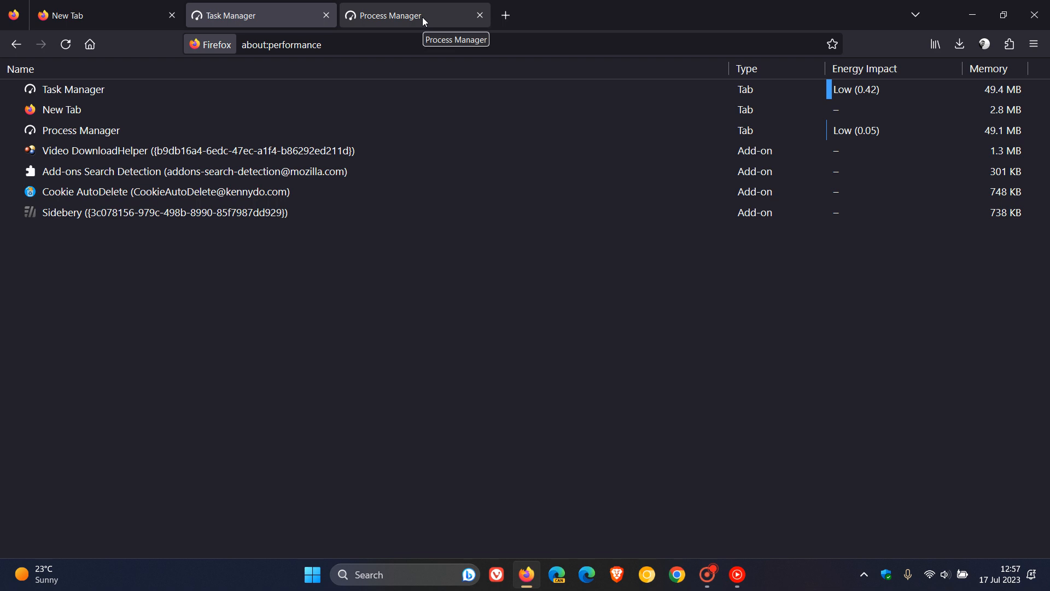
pyautogui.click(389, 14)
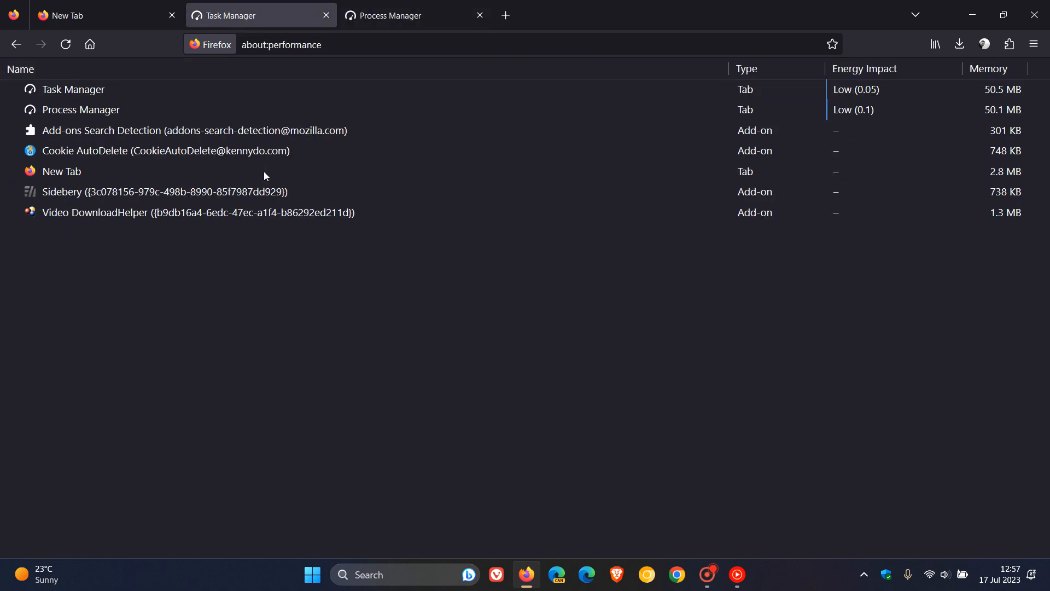
pyautogui.moveTo(695, 362)
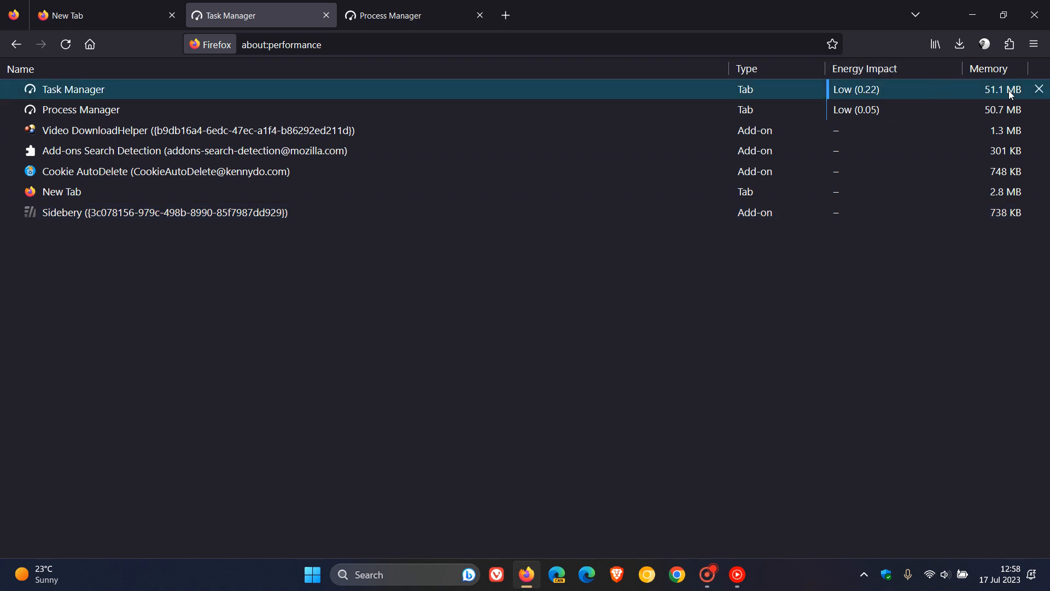
pyautogui.moveTo(591, 367)
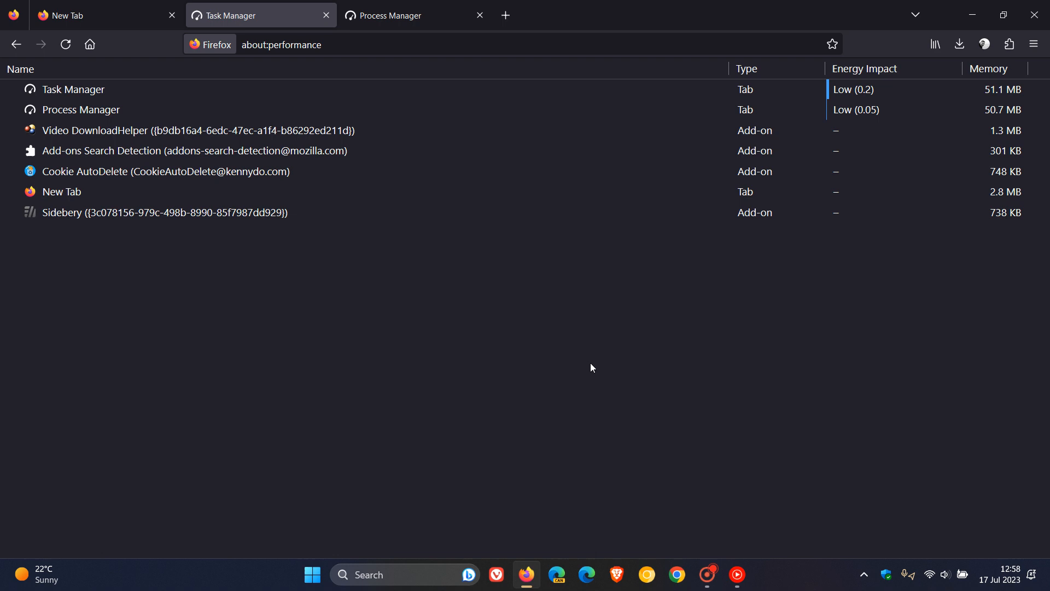
pyautogui.click(392, 14)
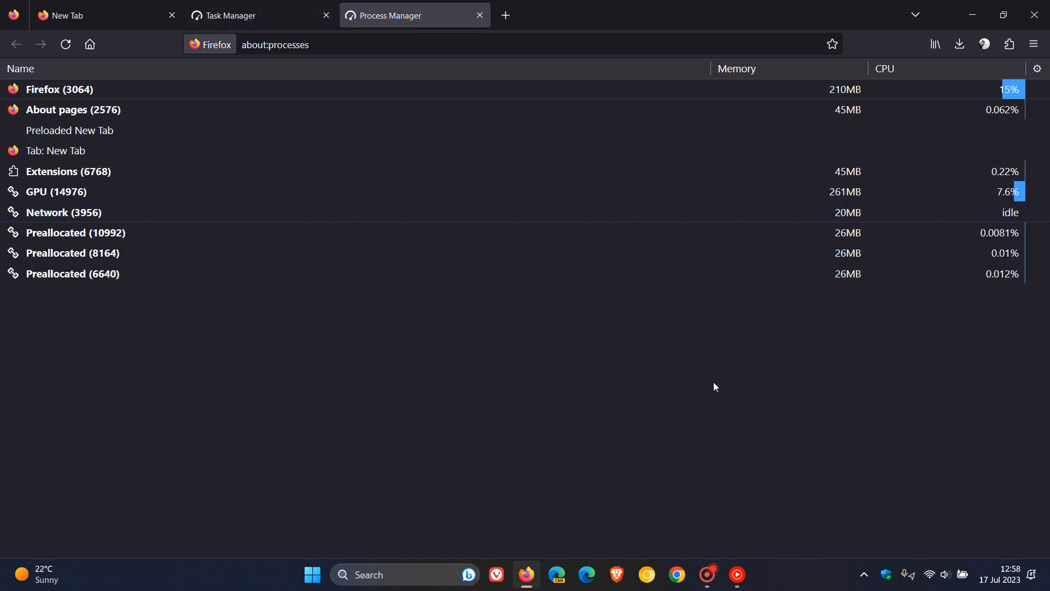
pyautogui.moveTo(701, 340)
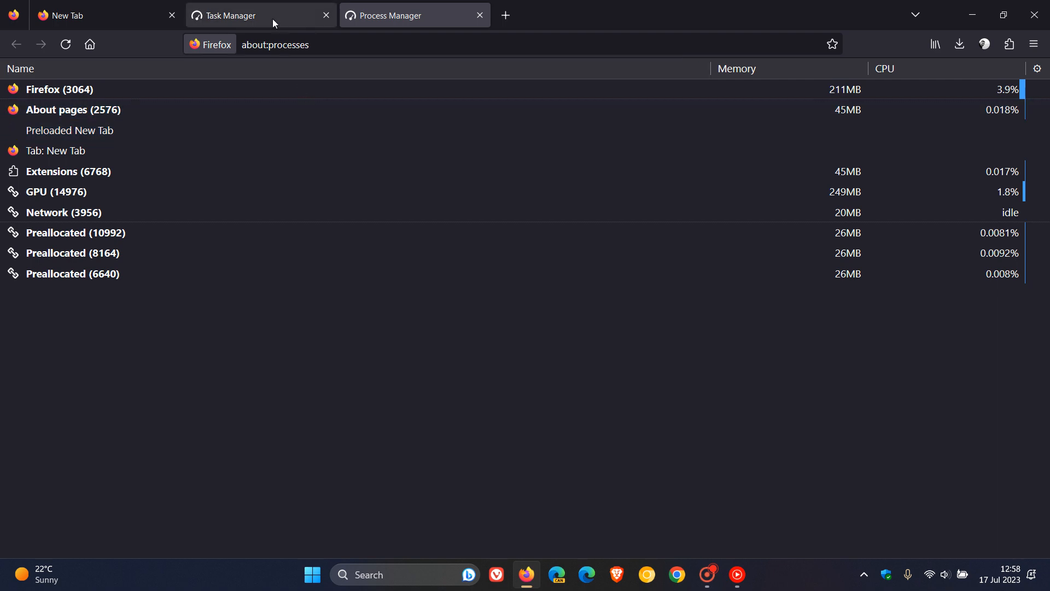
pyautogui.click(260, 15)
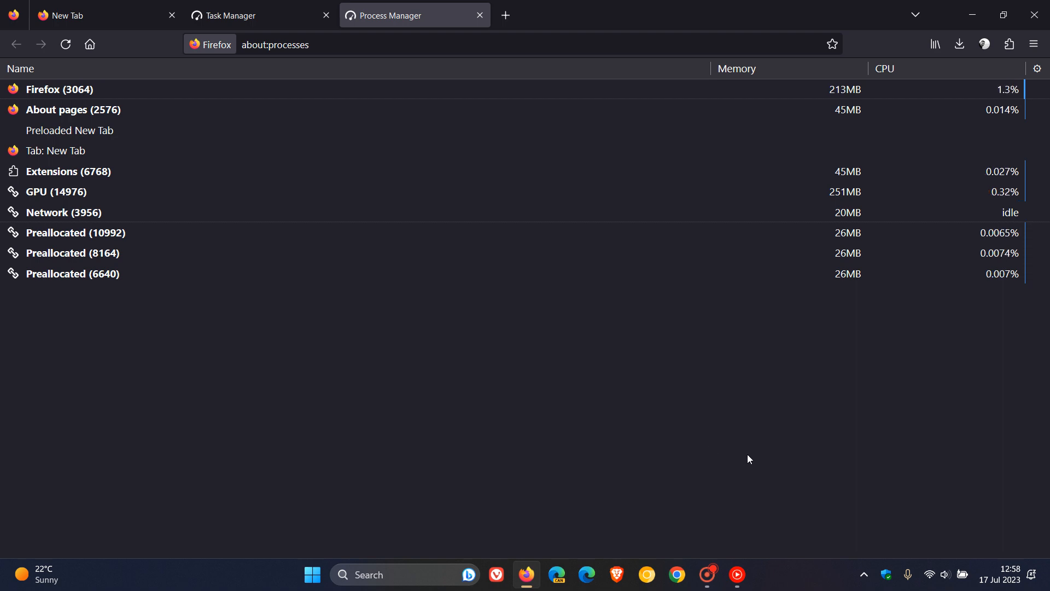
# Step: Open and dismiss the hamburger menu, then show the Task Manager tab's energy and memory list
pyautogui.click(1033, 44)
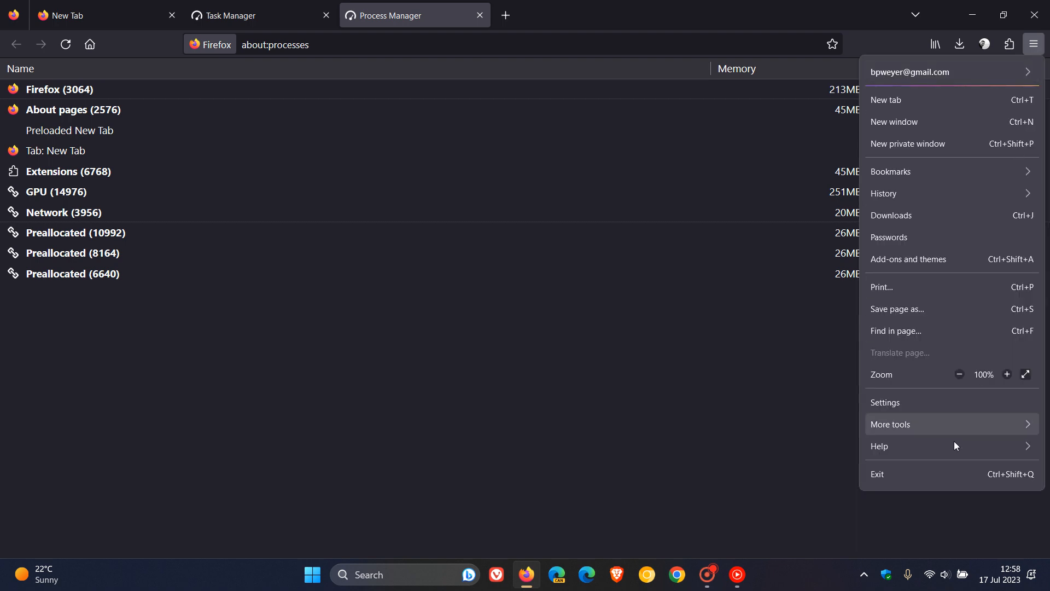
pyautogui.click(891, 424)
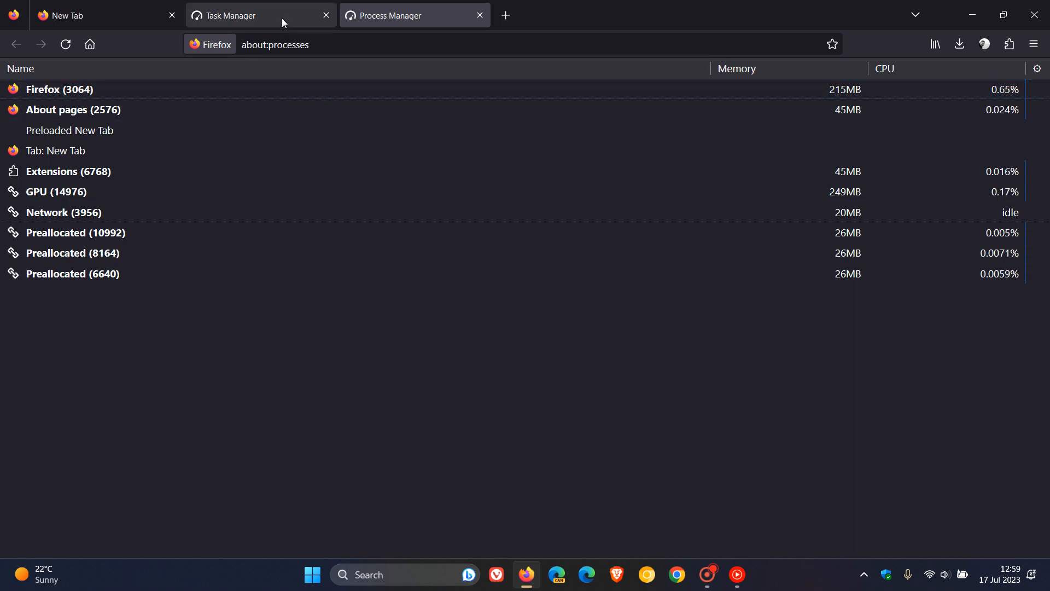
pyautogui.click(227, 15)
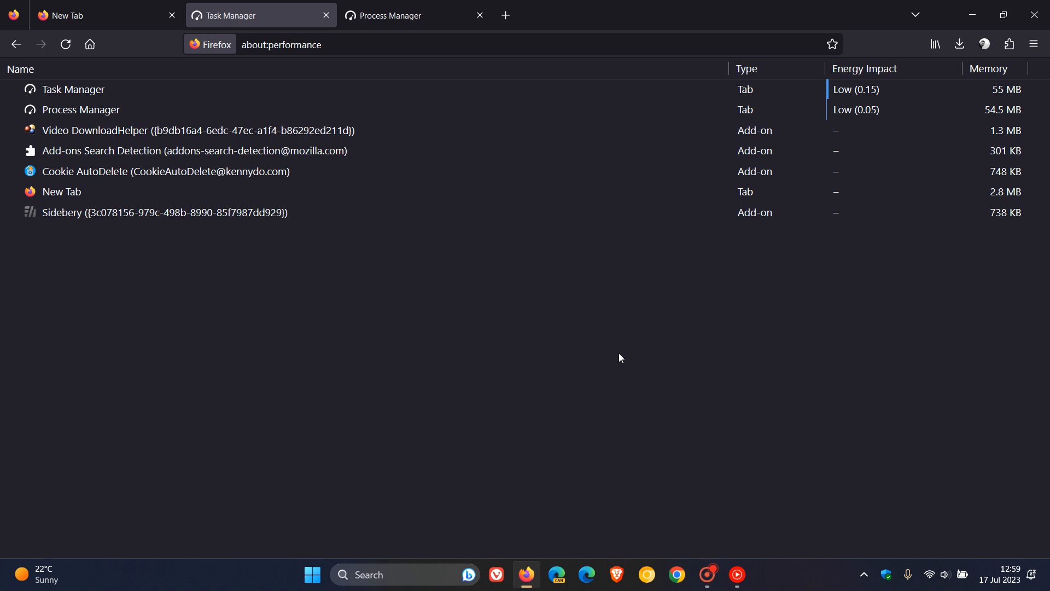
# Step: Switch back to the blank New Tab page
pyautogui.click(100, 15)
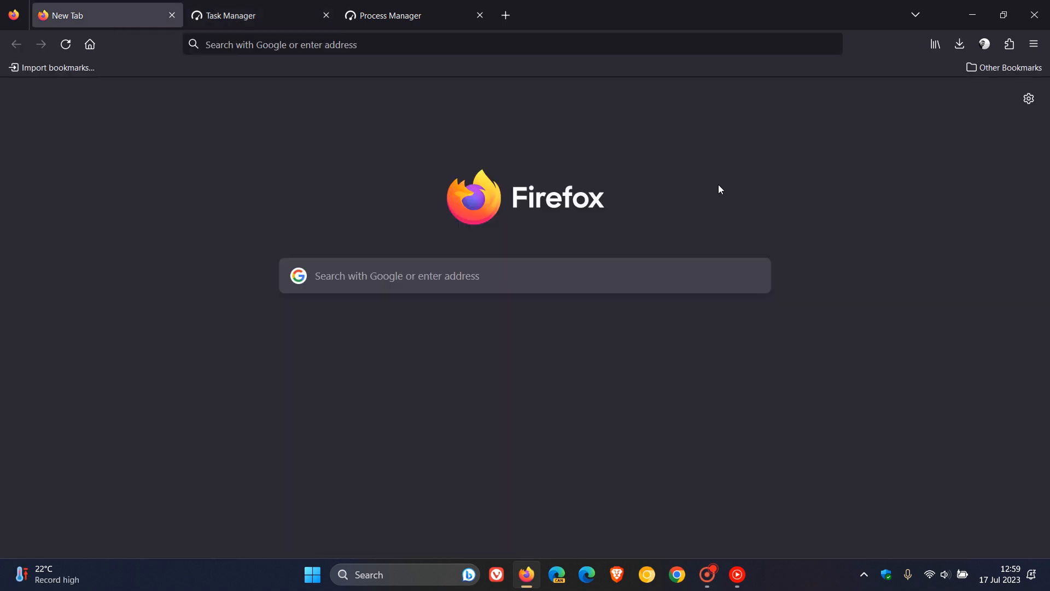
pyautogui.moveTo(704, 149)
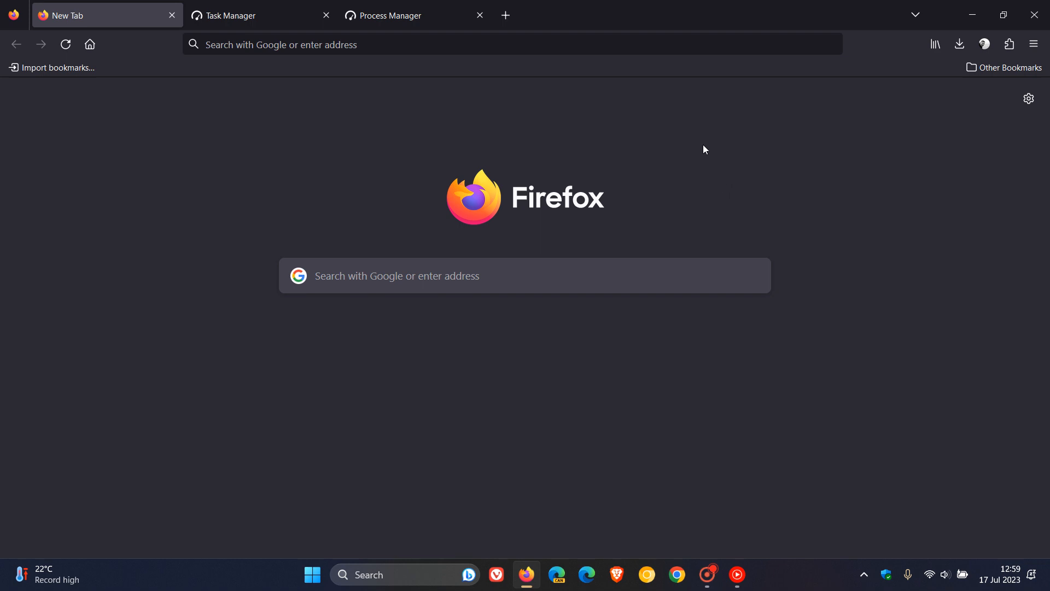
pyautogui.moveTo(570, 138)
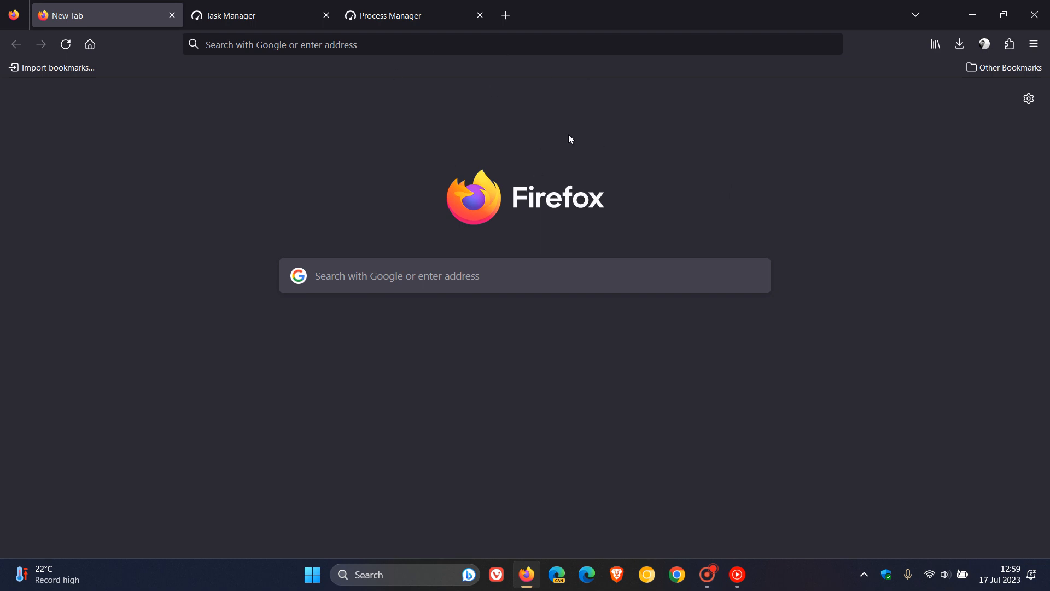
pyautogui.moveTo(587, 157)
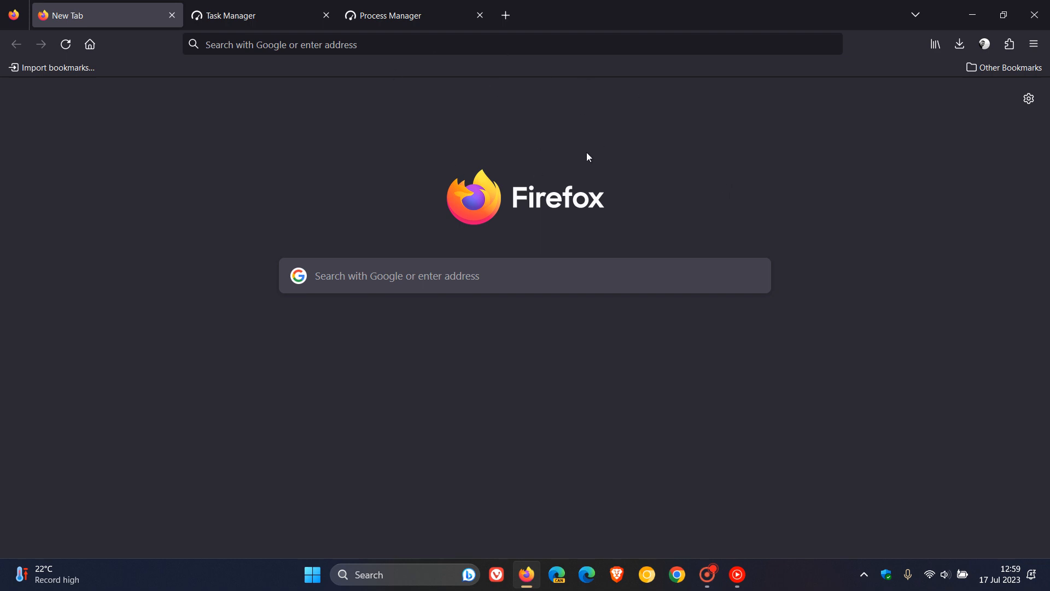
pyautogui.moveTo(699, 115)
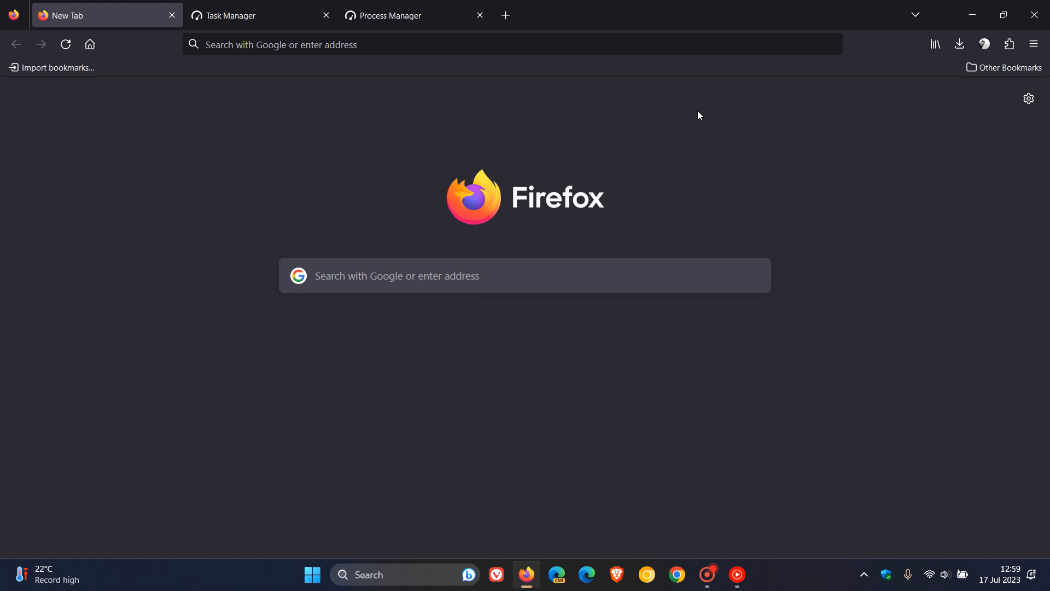